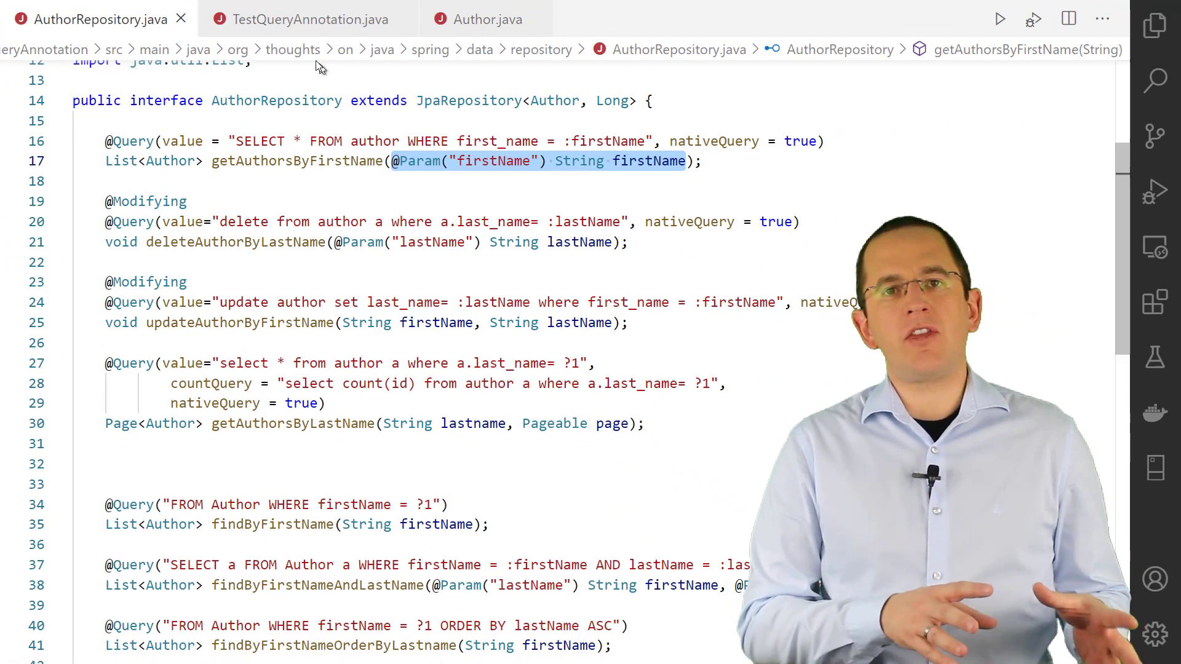
pyautogui.click(309, 19)
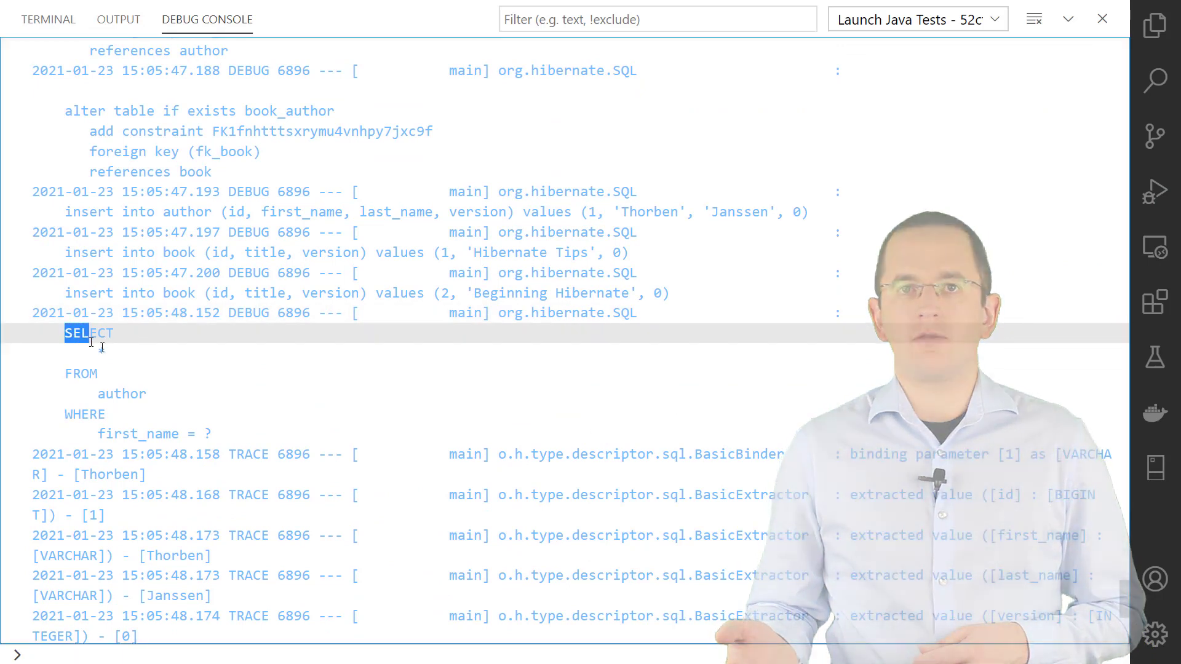
pyautogui.moveTo(64, 332); pyautogui.dragTo(219, 433)
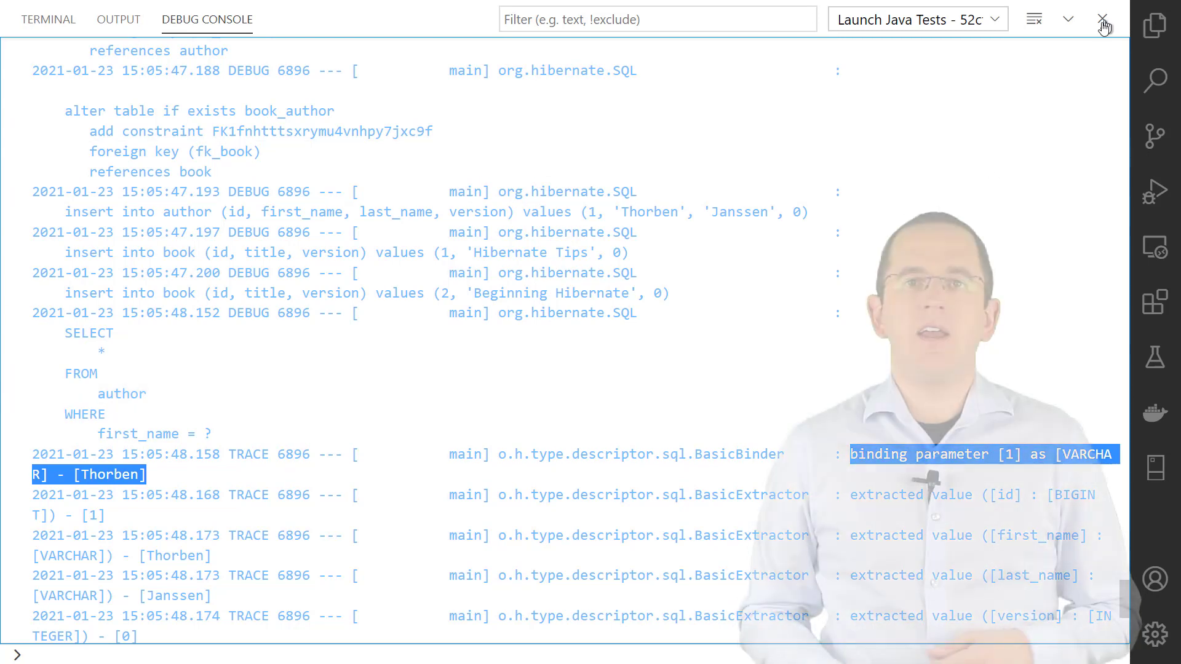
pyautogui.click(1102, 19)
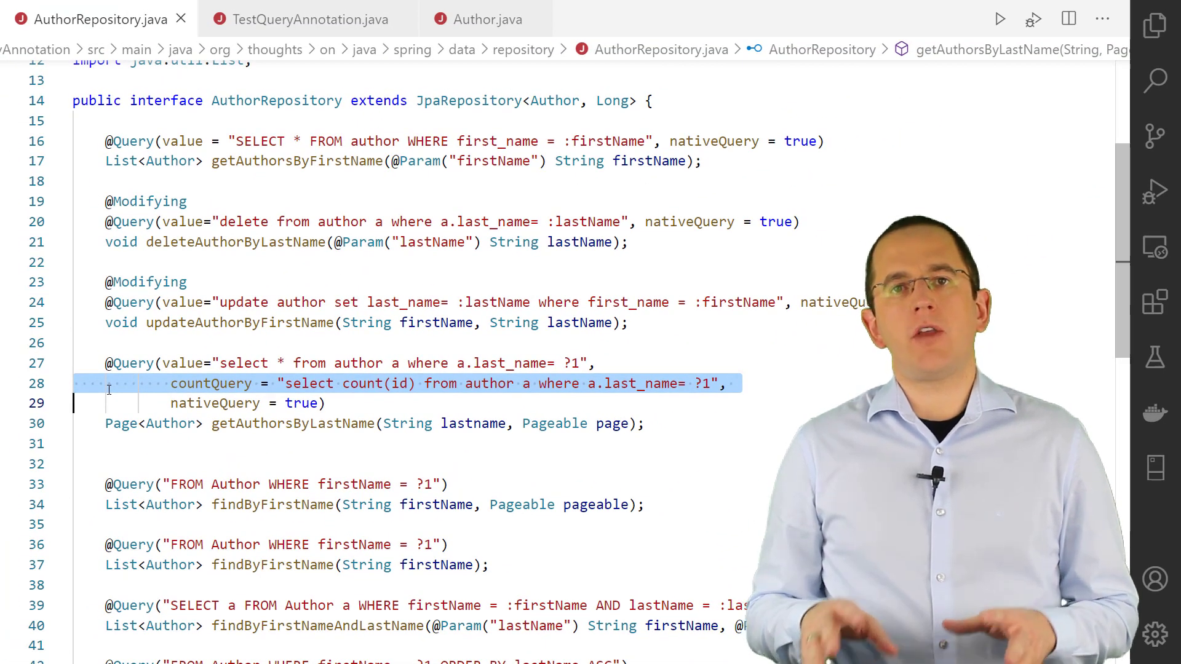
pyautogui.click(485, 20)
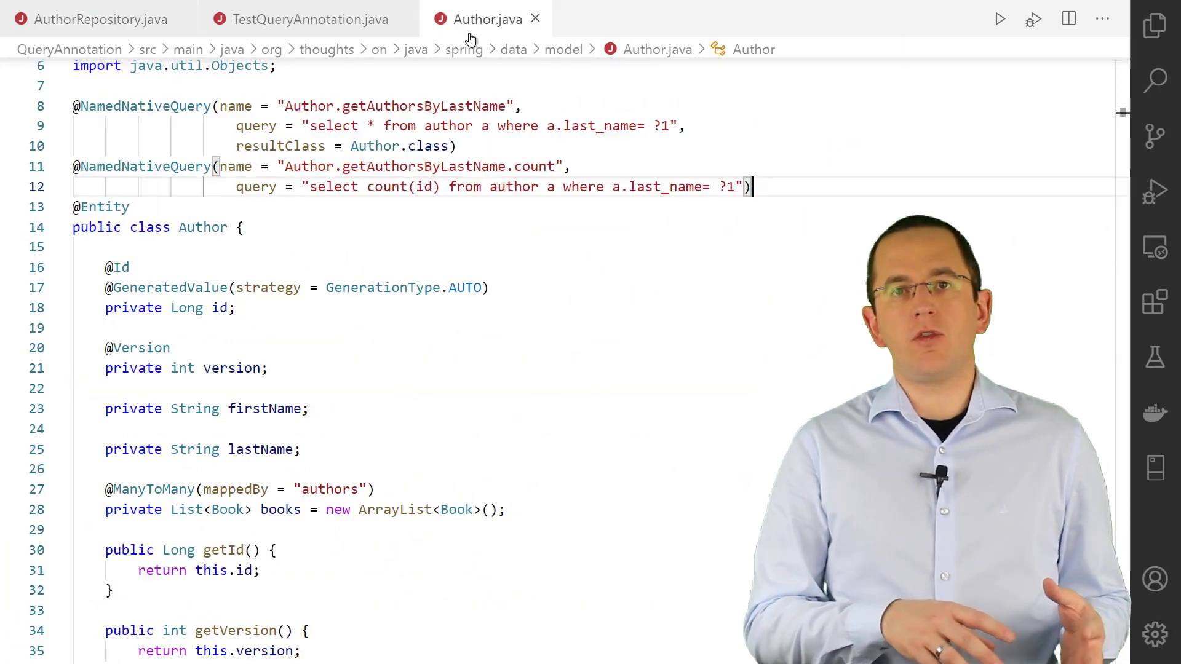